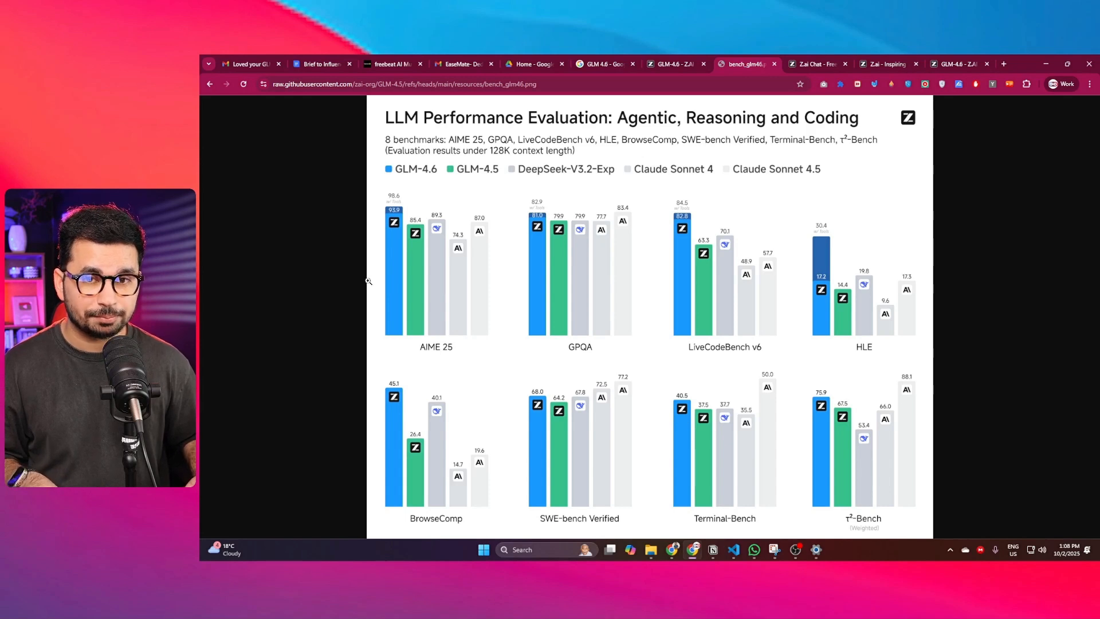
mouse_move(421, 248)
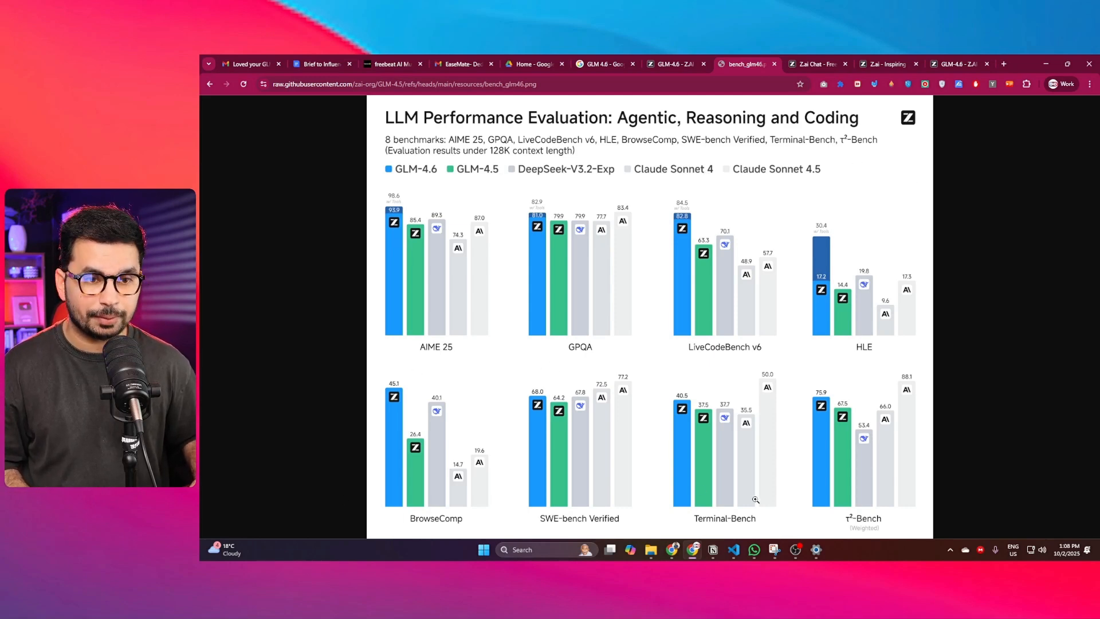
Switch from the GLM-4.6 benchmark chart in Chrome to VS Code showing the Rubik's Cube task.
click(744, 64)
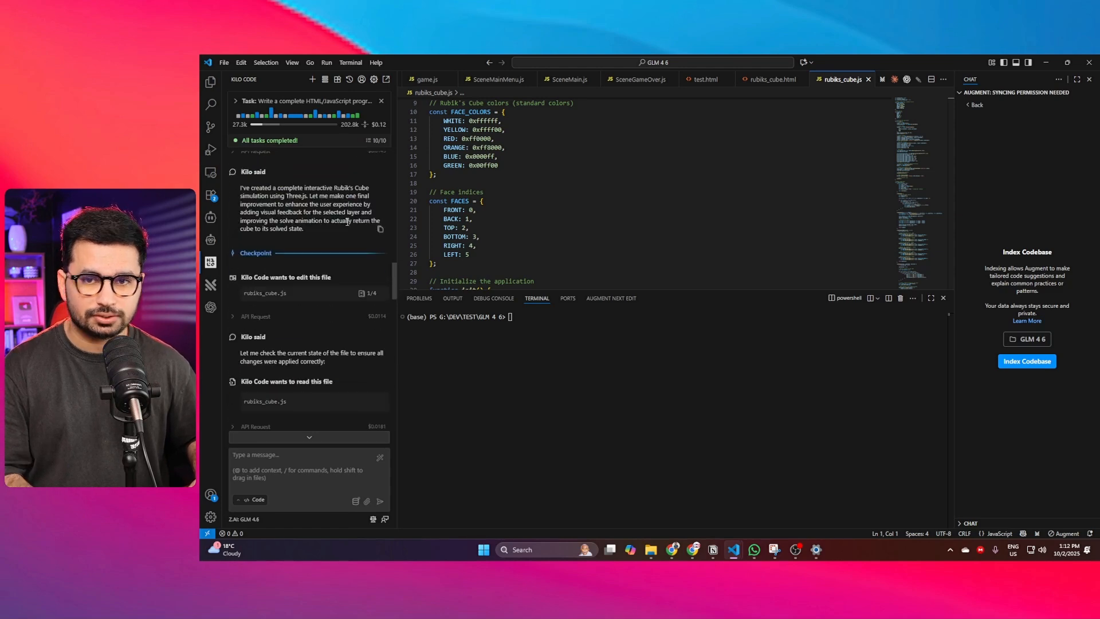
Scroll through earlier Kilo Code projects and GLM Coding Plan pricing, then land on the empty Test 4 workspace.
scroll(down, 3)
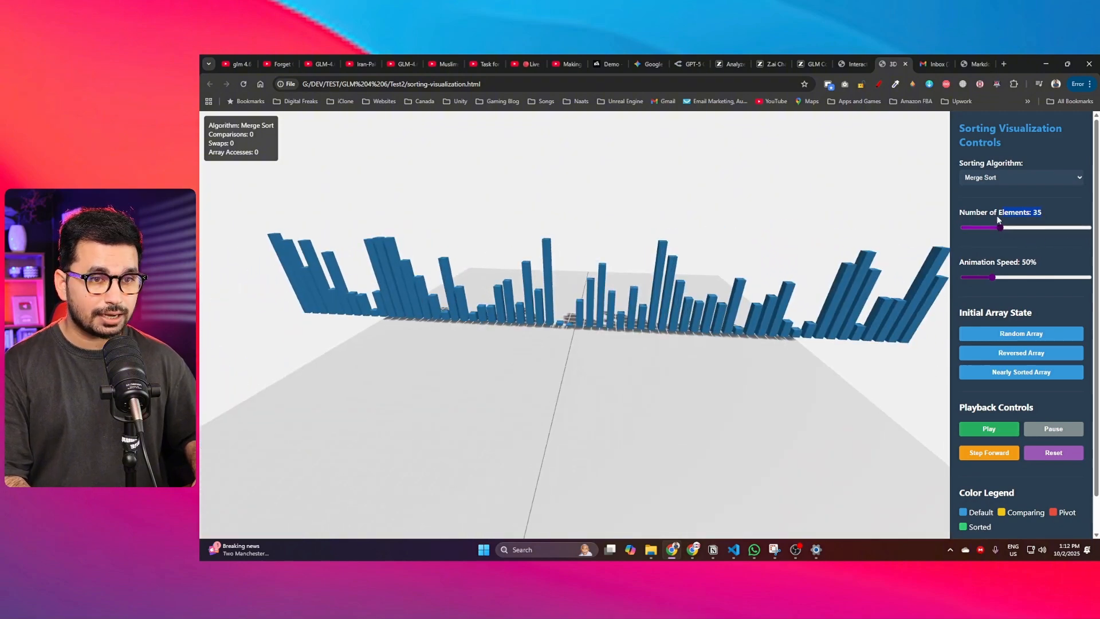
drag(999, 227, 1039, 227)
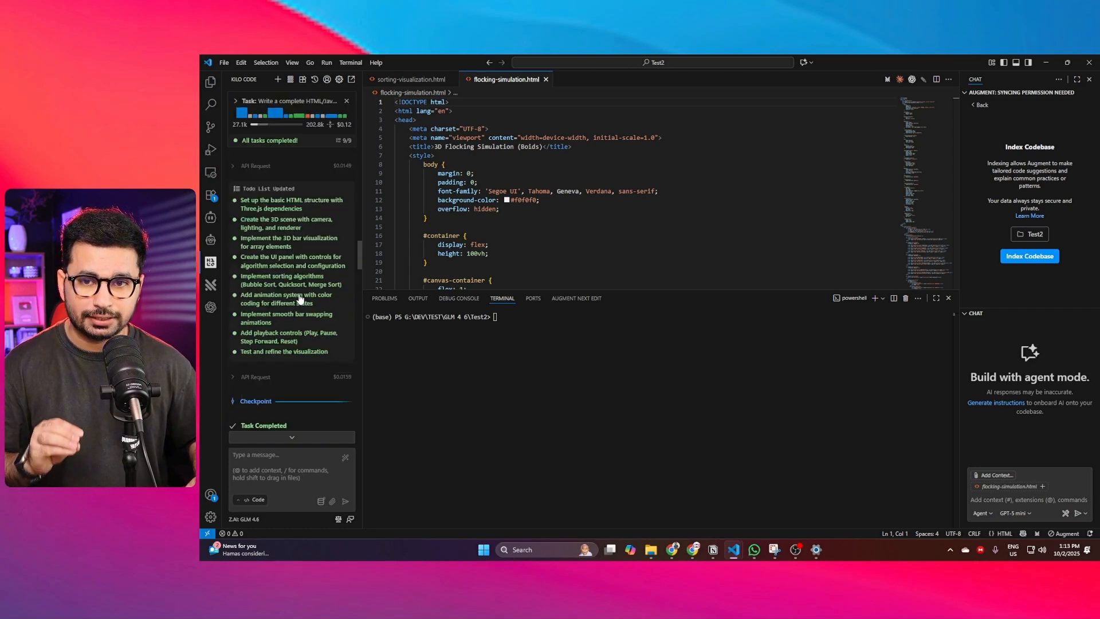
scroll(down, 3)
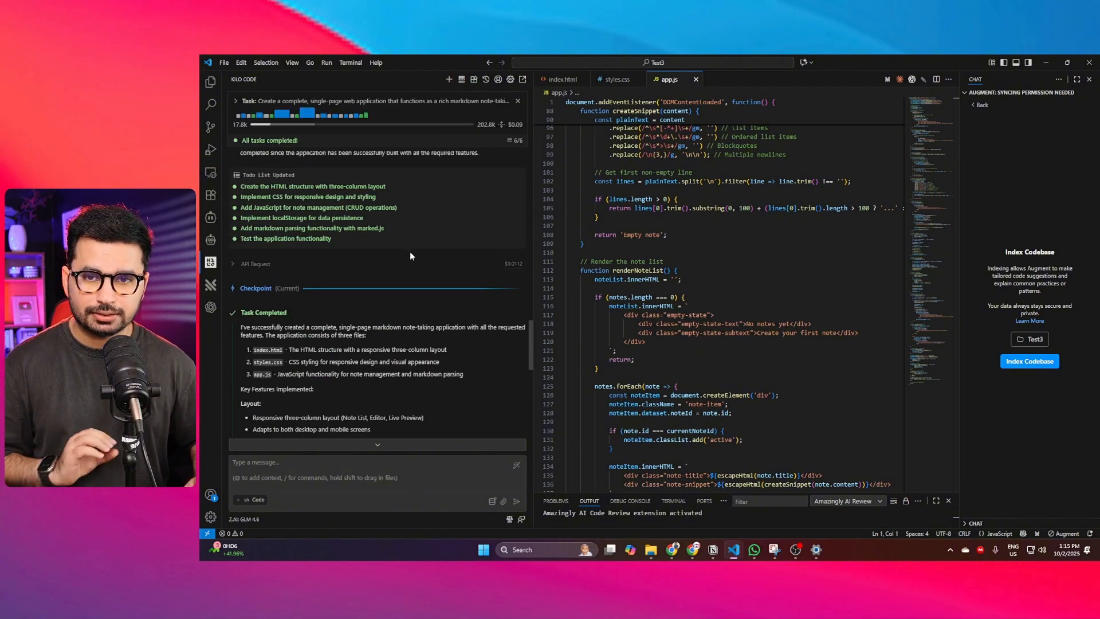
scroll(down, 3)
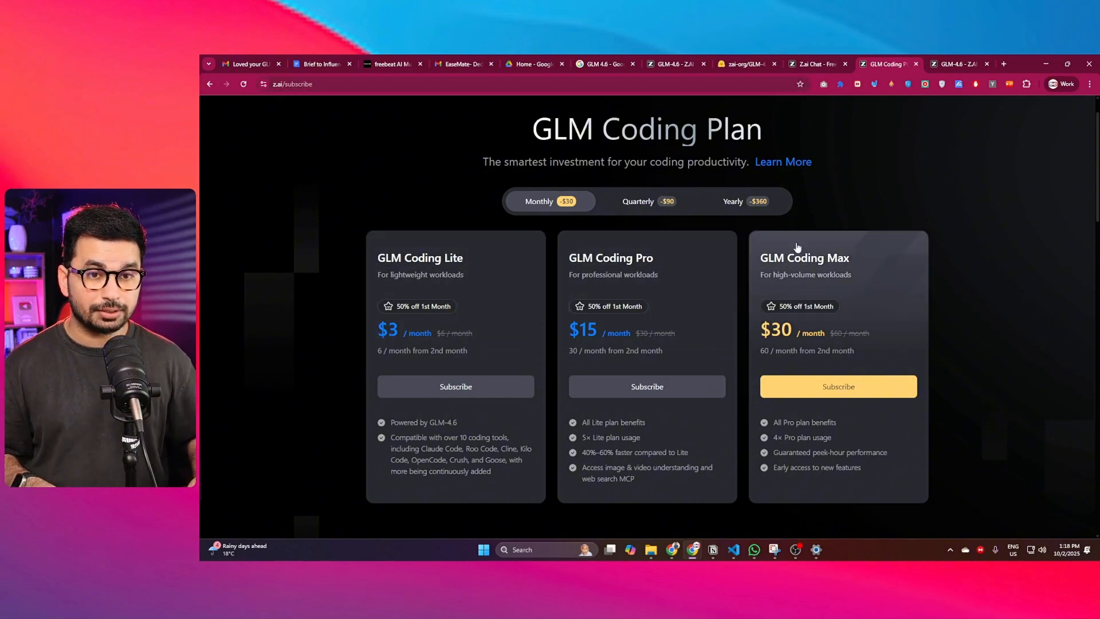
click(746, 202)
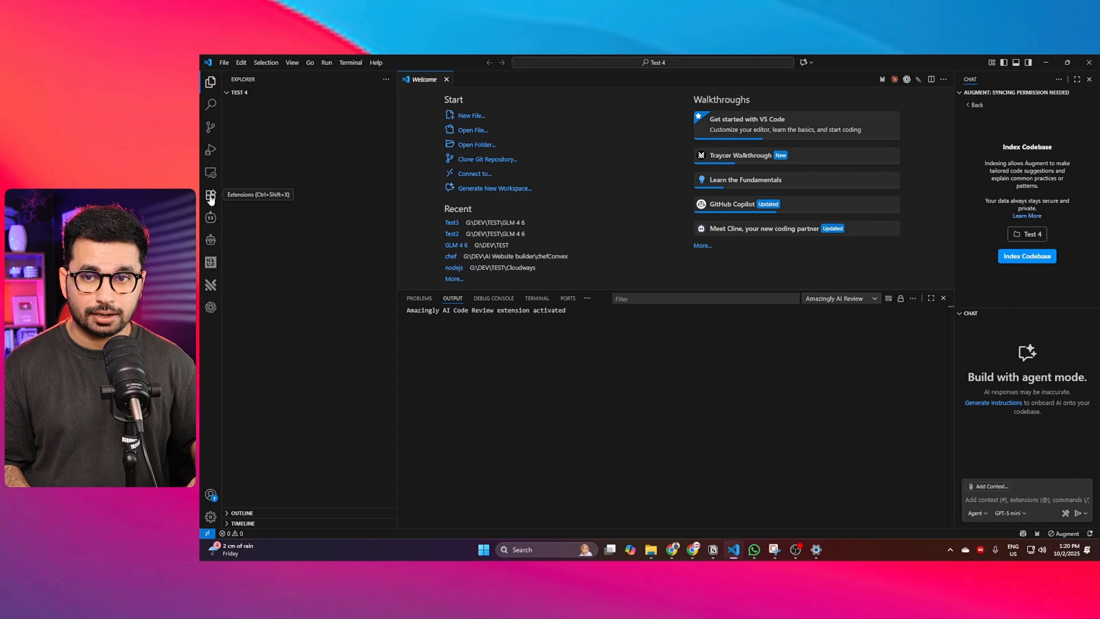
Bring up the Kilo Code agent panel for the Test 4 workspace from the activity bar.
click(211, 196)
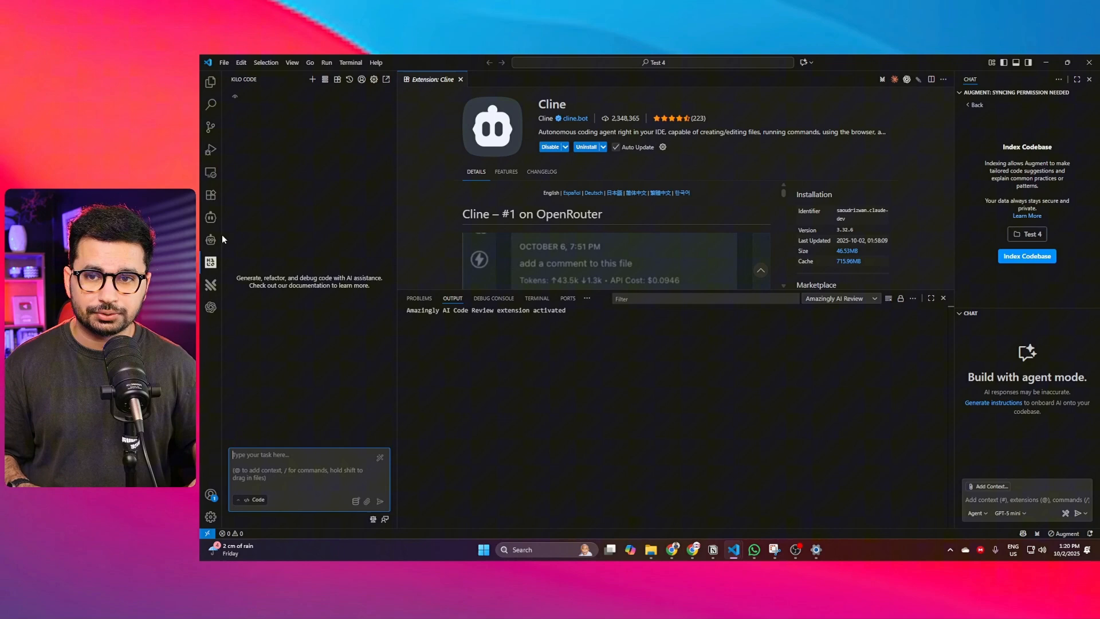
click(386, 79)
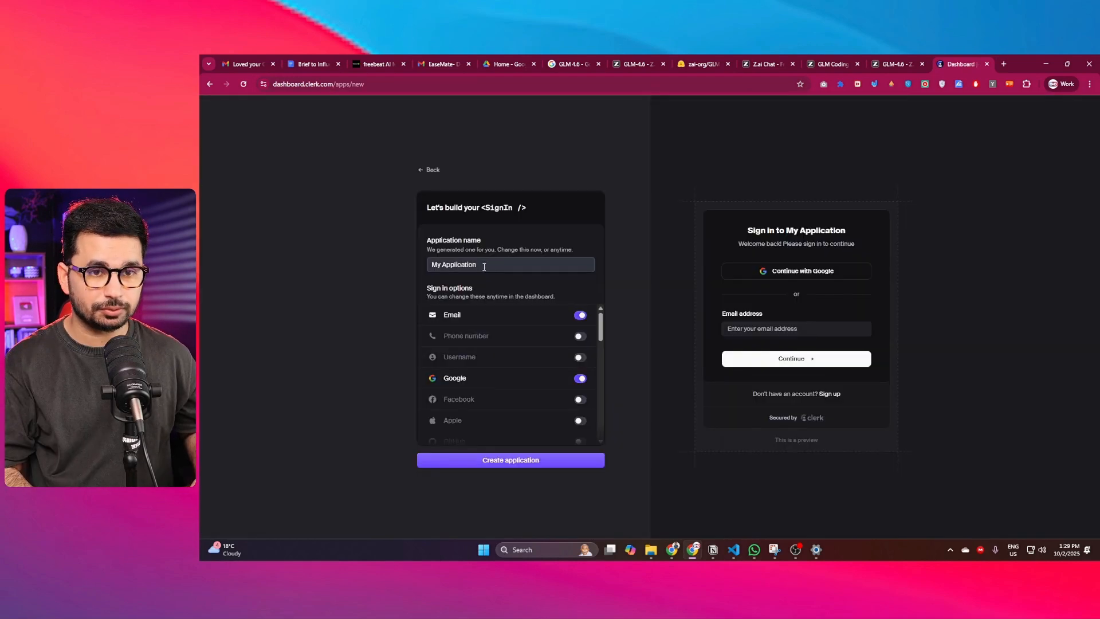
Create a Clerk application named GLM 4.6 with Email, Google and Apple sign-in enabled.
click(510, 265)
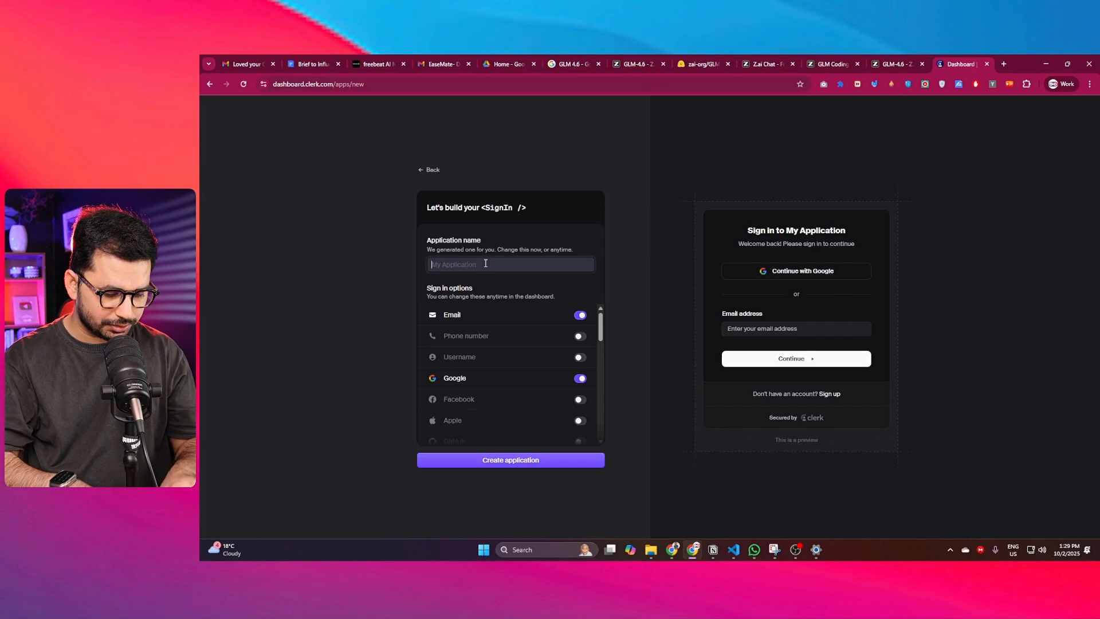
text(GLM 4.6)
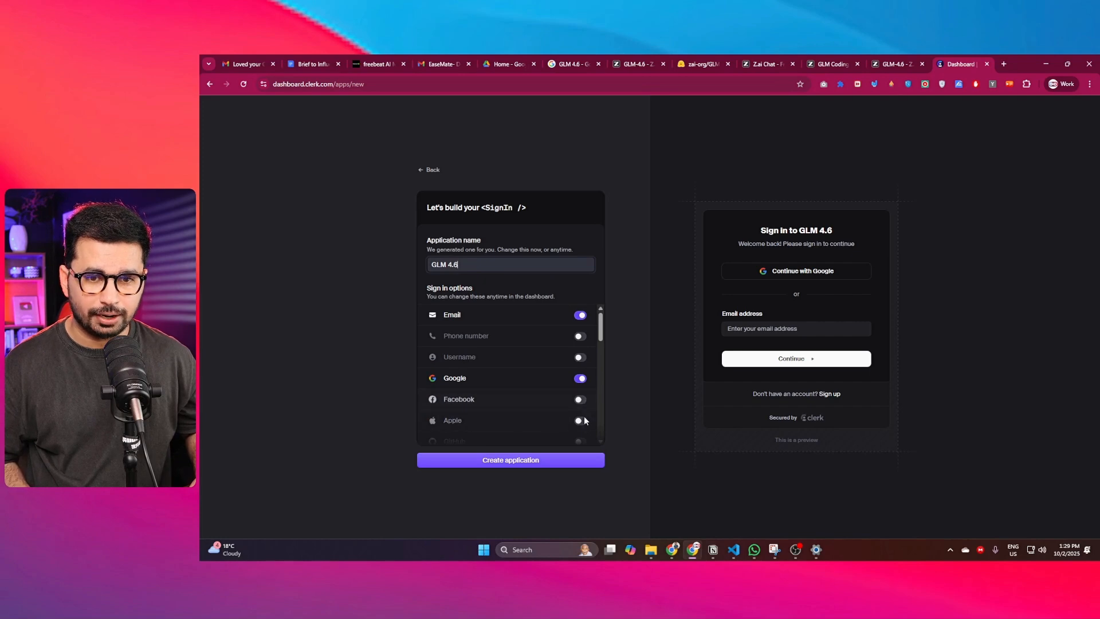
click(580, 421)
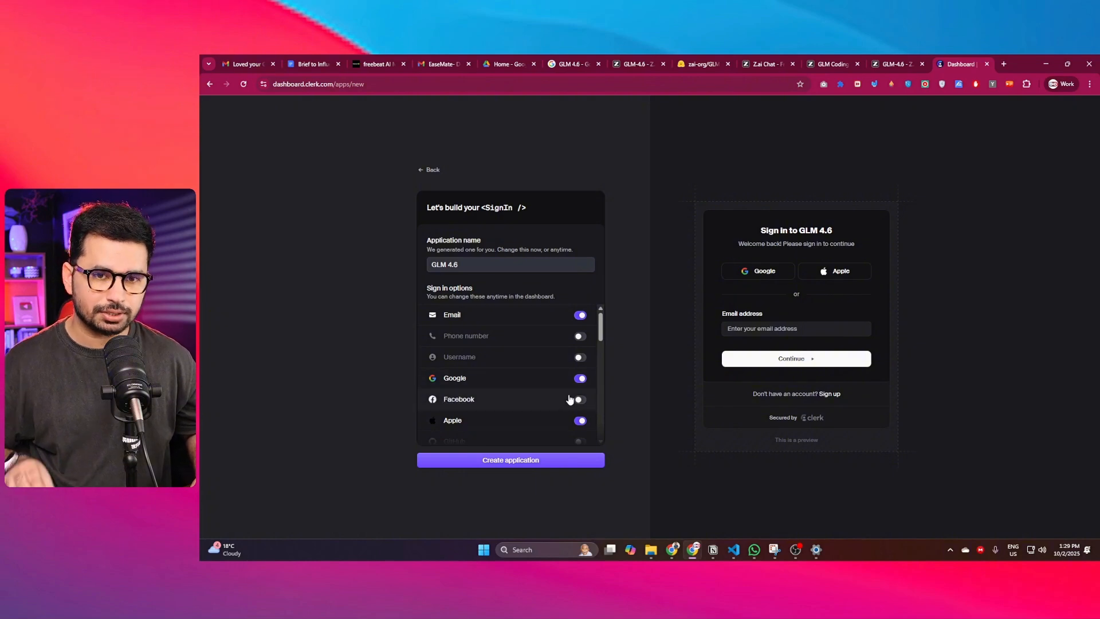
click(580, 398)
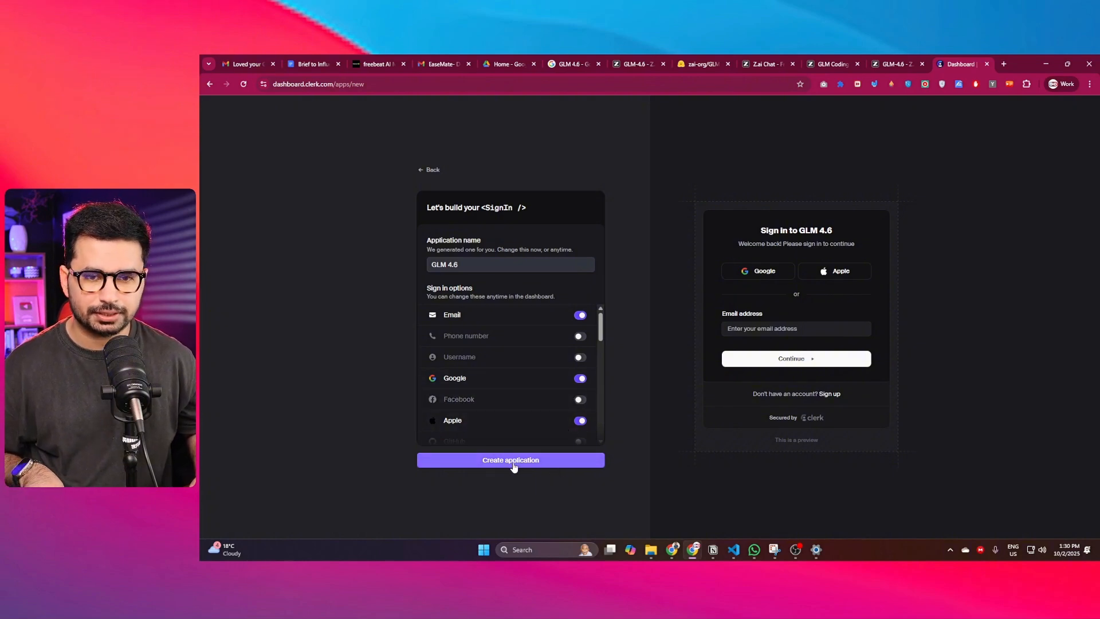
click(510, 459)
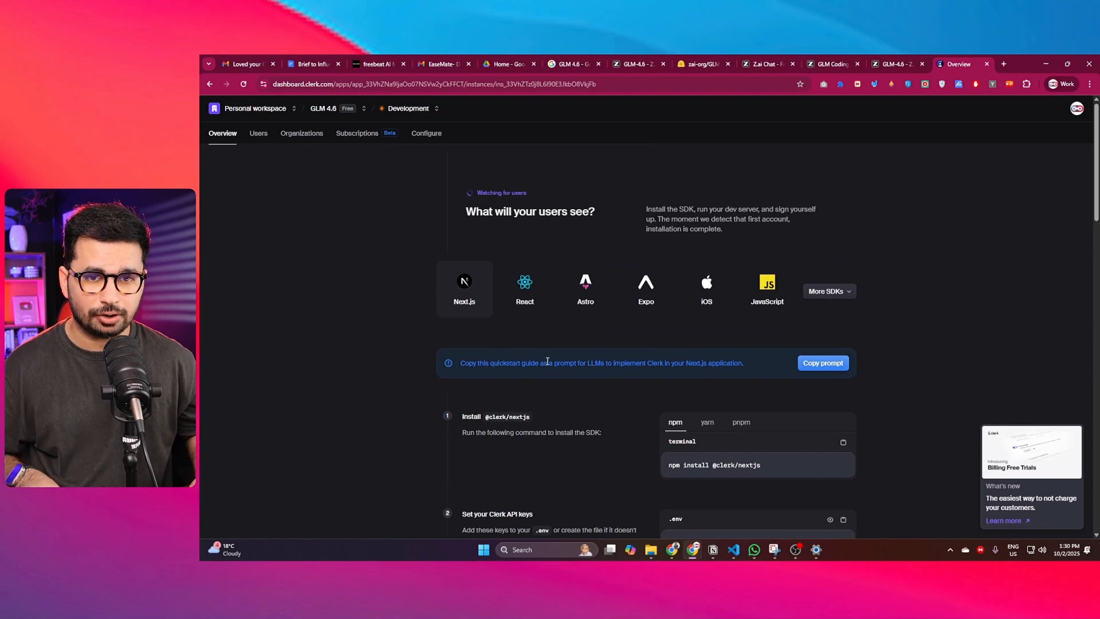
Review the Next.js quickstart guide and copy it as an LLM prompt, then move to the code editor.
scroll(down, 3)
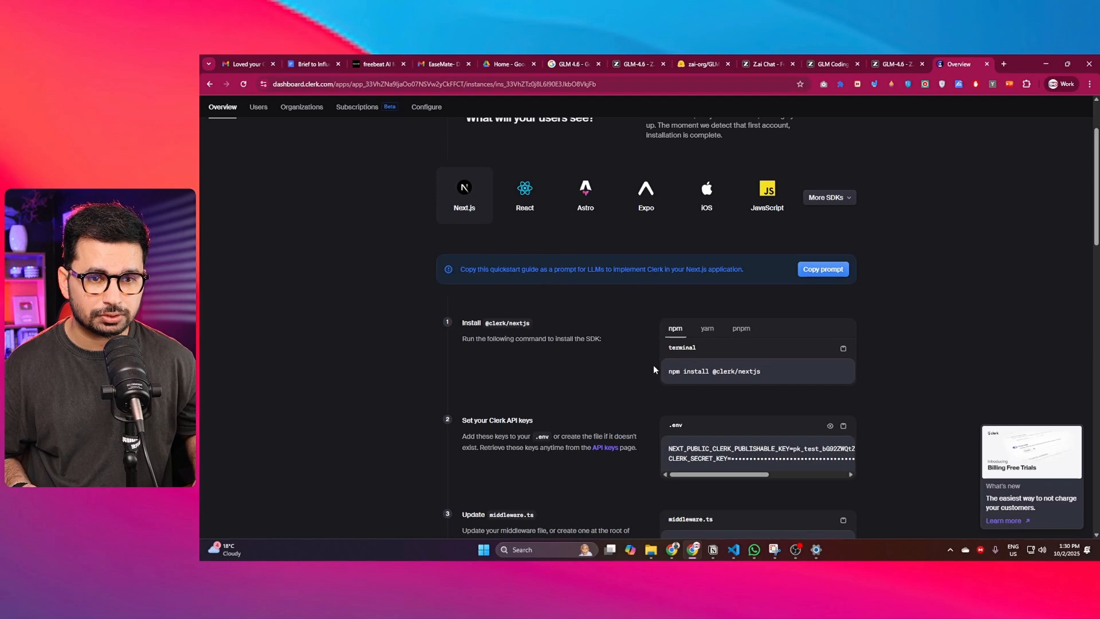
scroll(down, 3)
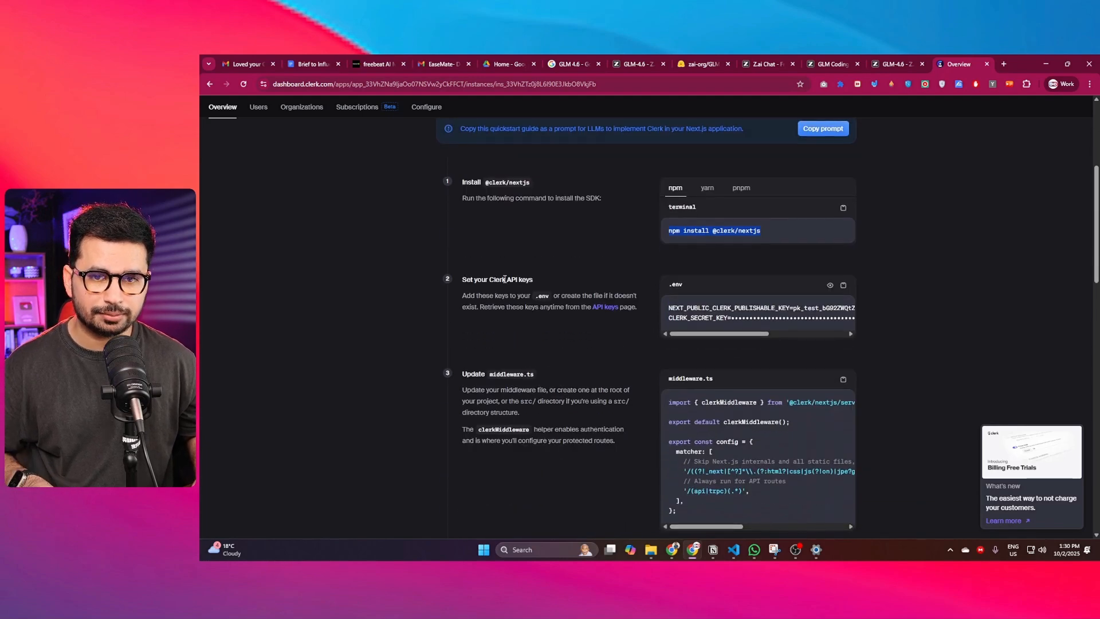
scroll(down, 3)
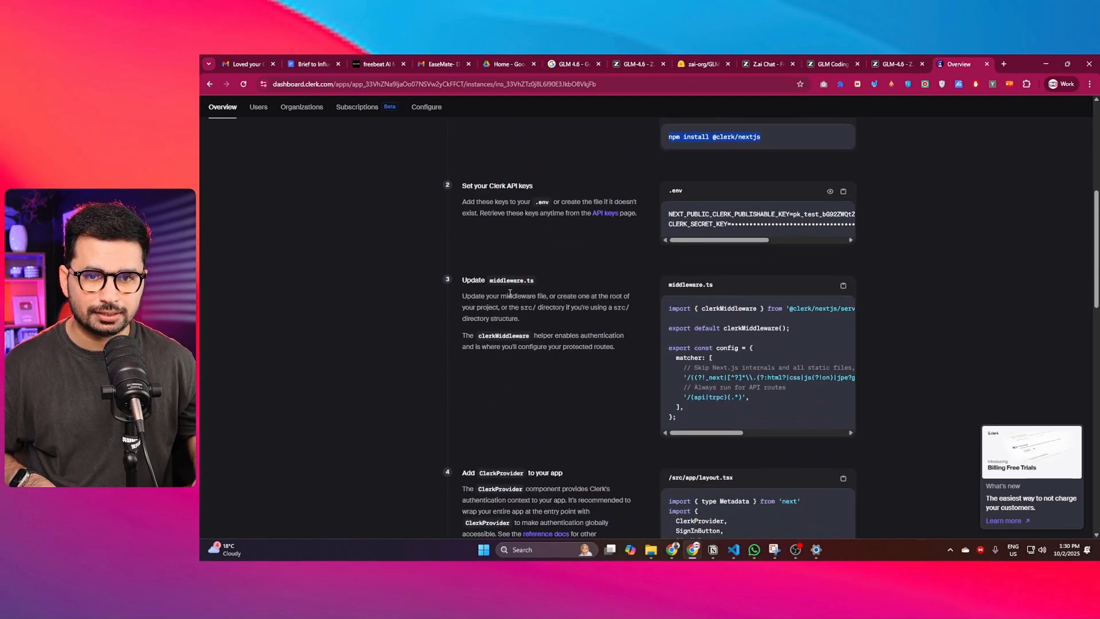
double_click(506, 280)
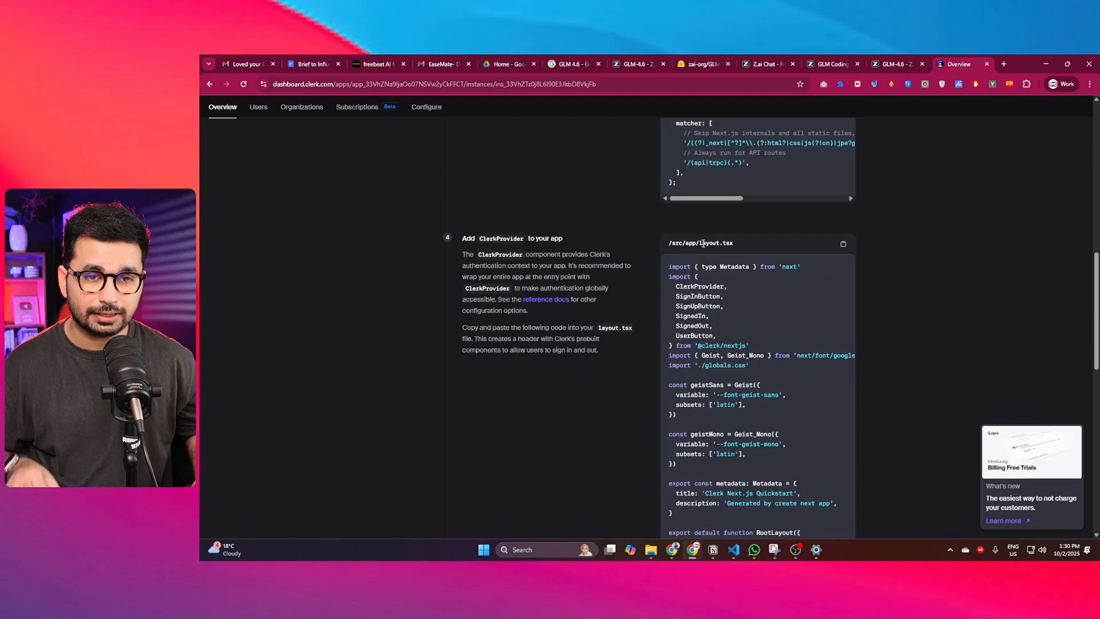
scroll(down, 3)
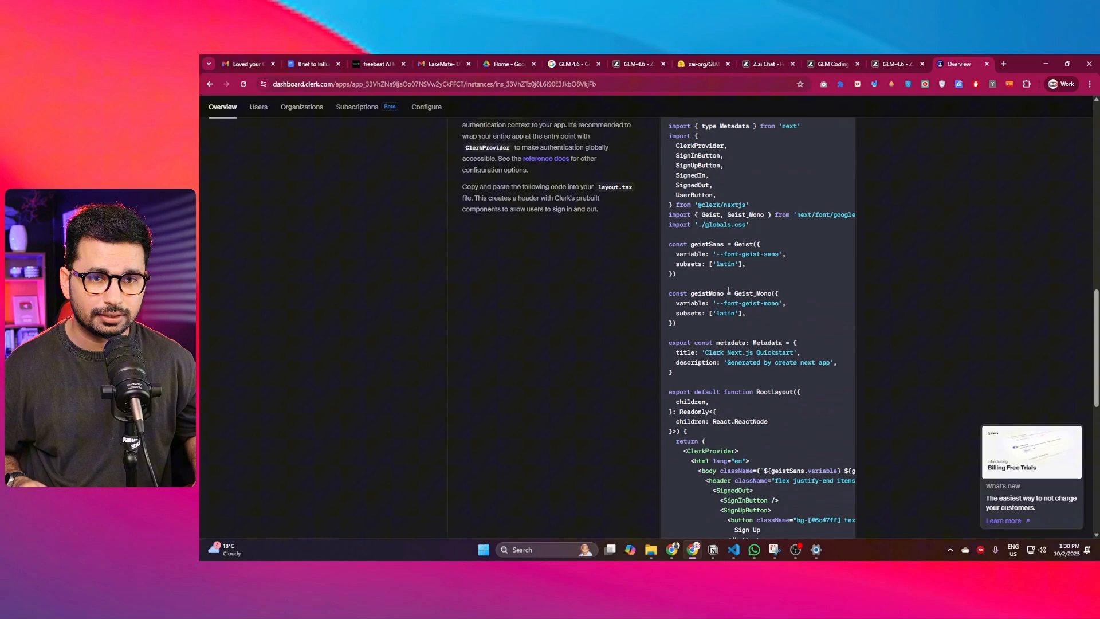
scroll(down, 3)
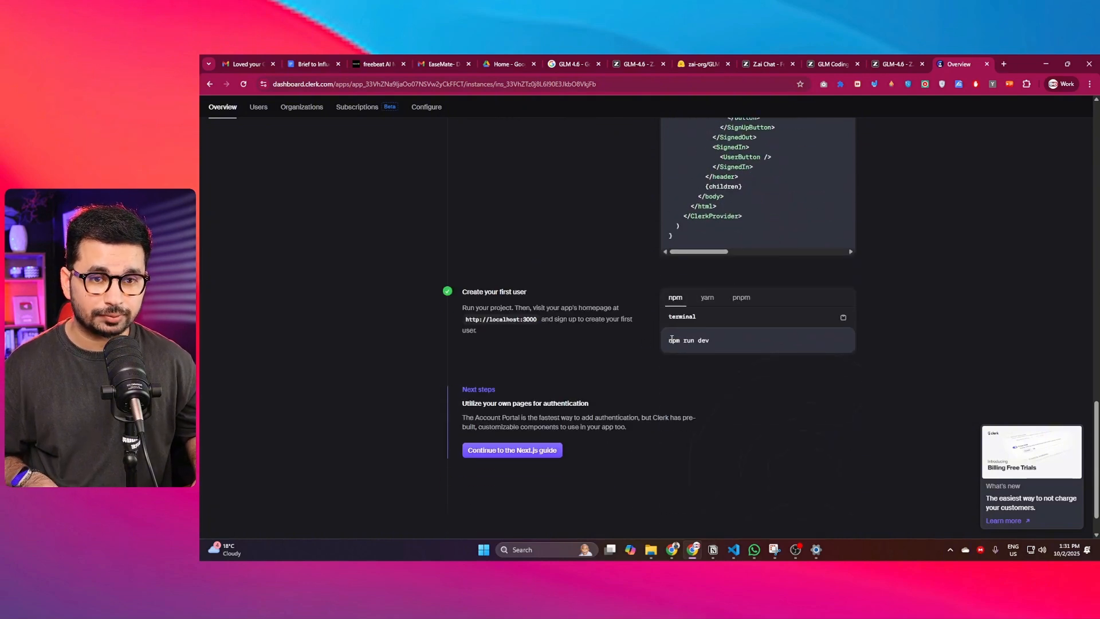
double_click(689, 340)
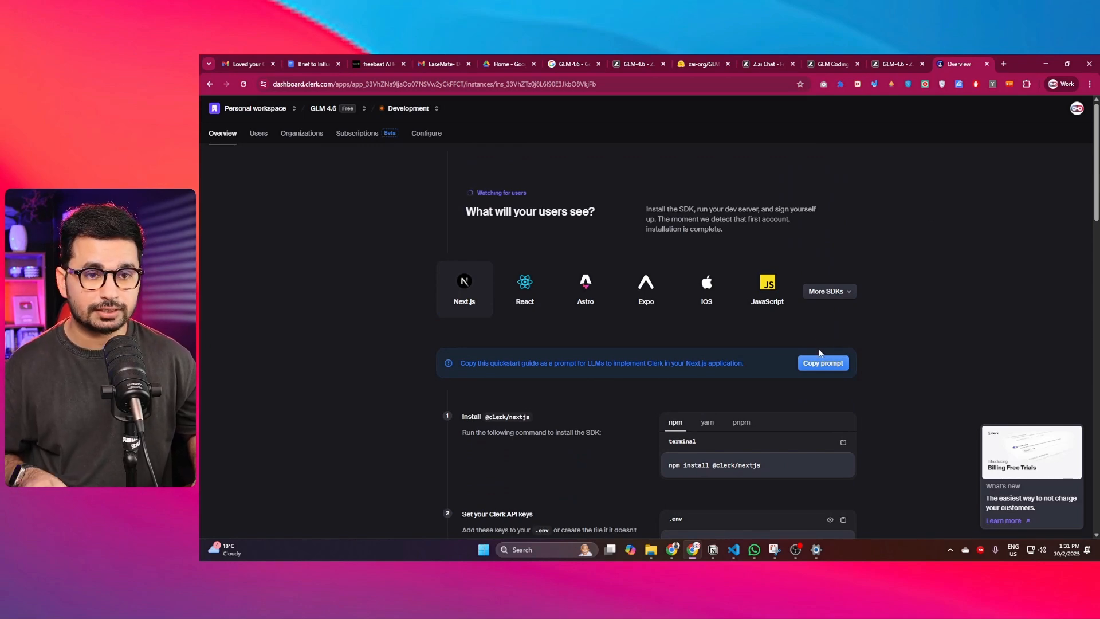
click(823, 364)
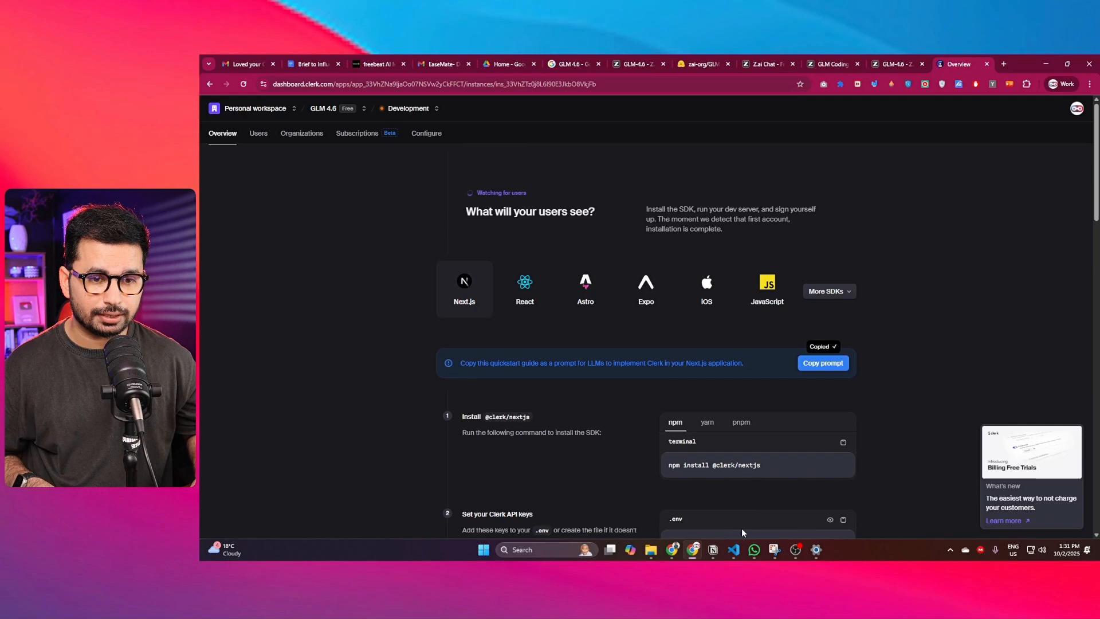
click(733, 549)
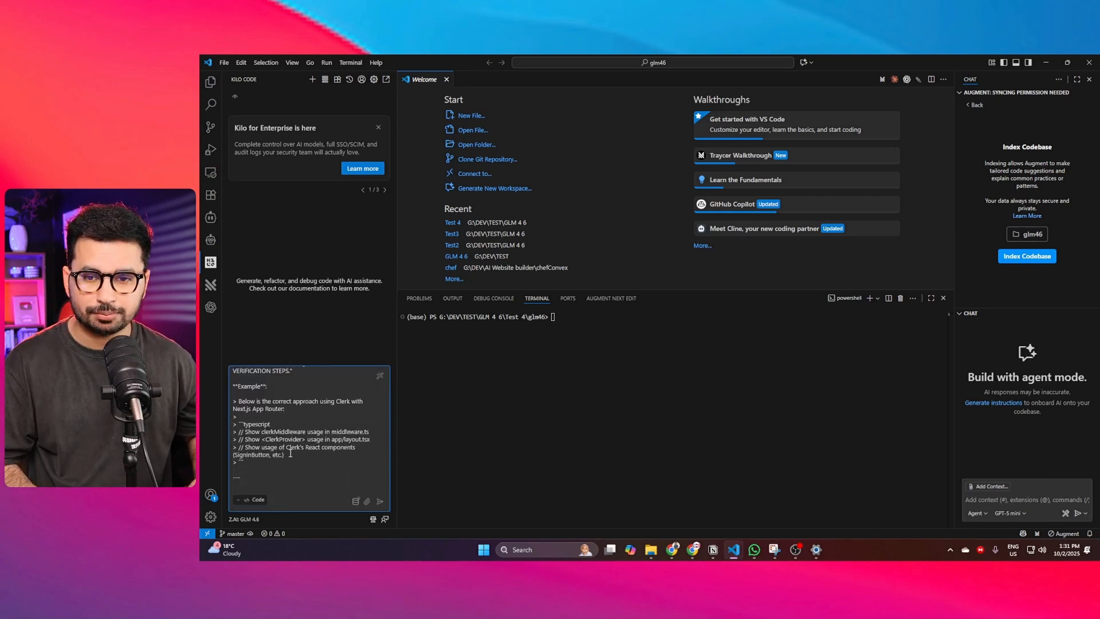
Send the Clerk quickstart prompt to Kilo Code and let the agent run the integration to-do list.
click(379, 500)
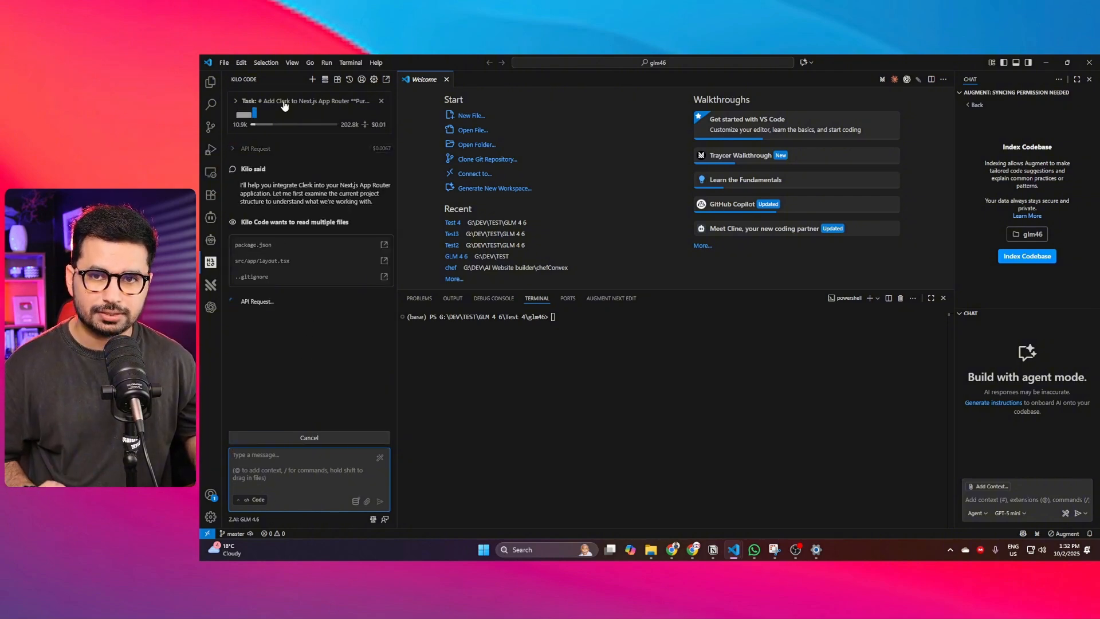
click(236, 101)
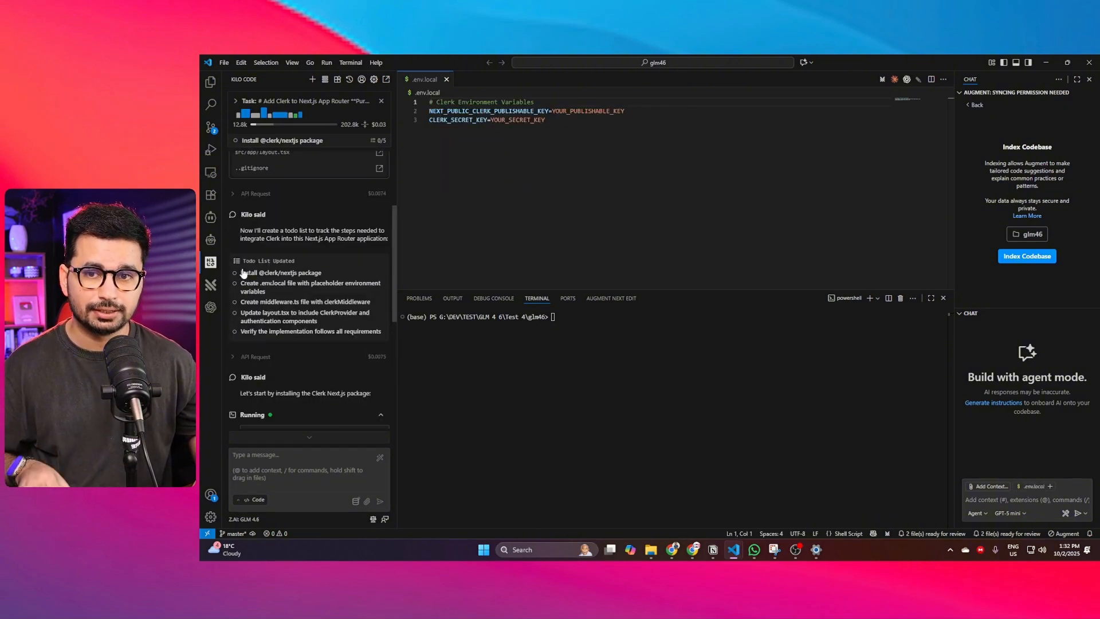
mouse_move(265, 279)
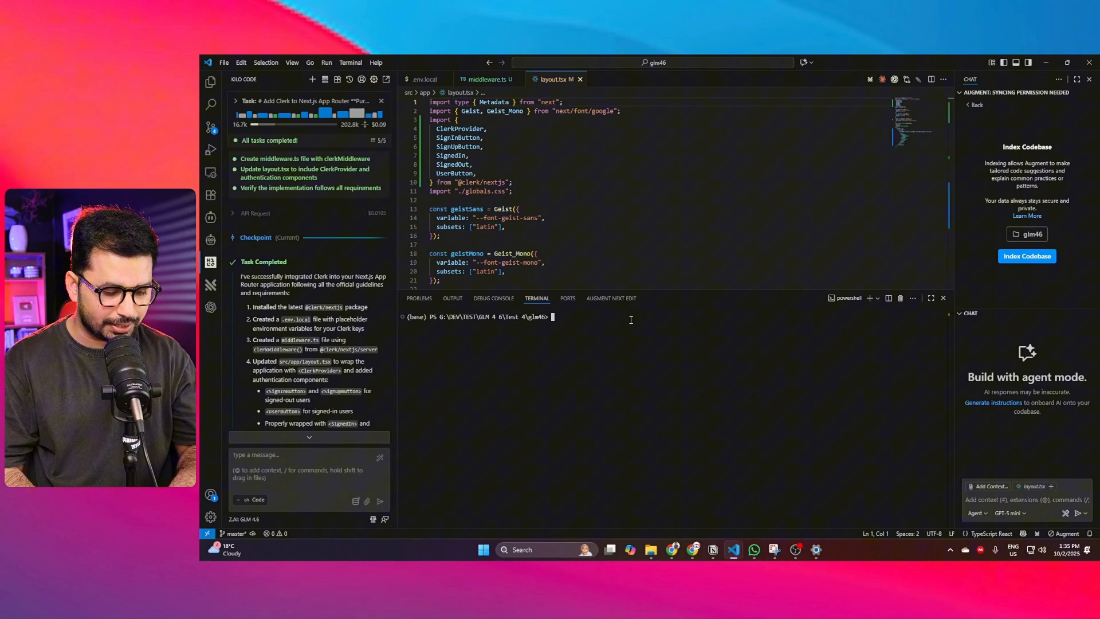
Start the Next.js development server with npm run dev in the integrated terminal.
text(npm)
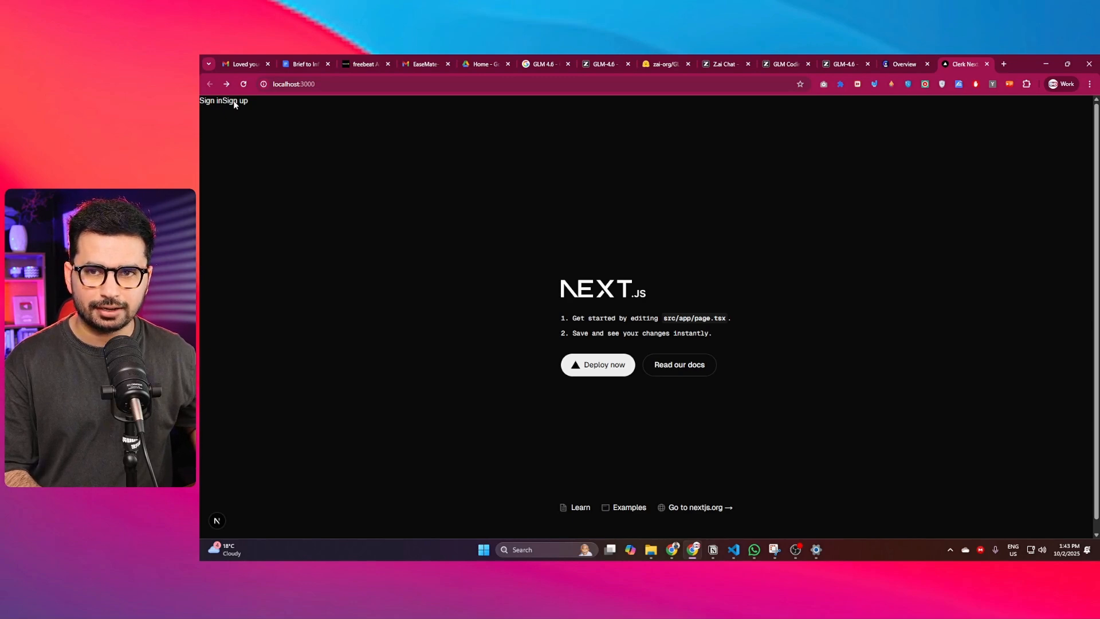
Sign up on localhost:3000 through Clerk using the listed Google account.
click(239, 101)
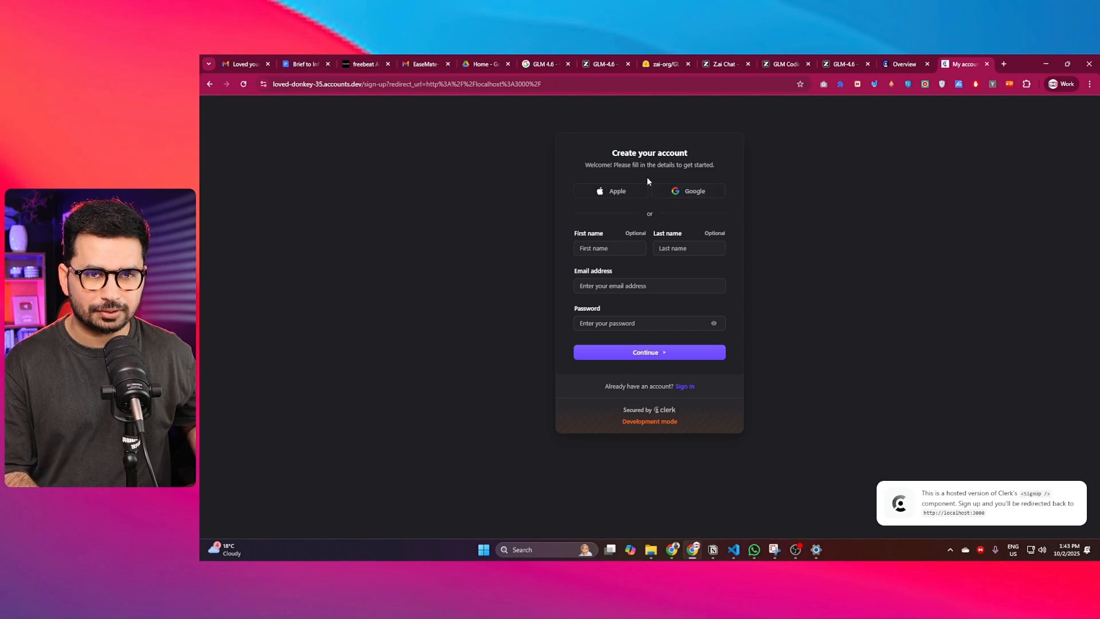
mouse_move(694, 191)
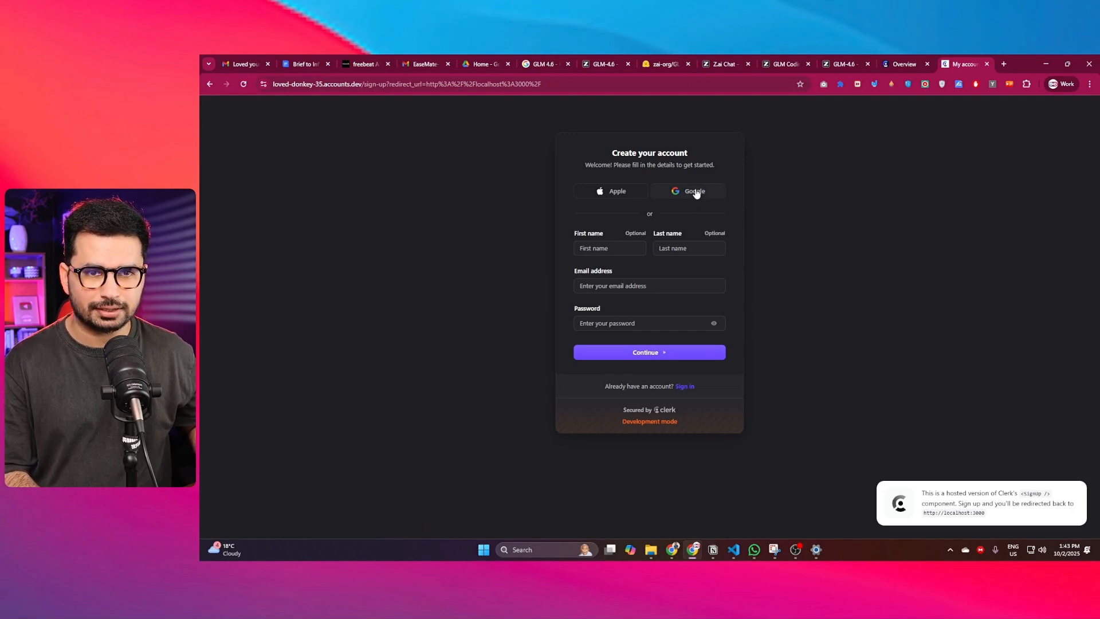
click(688, 191)
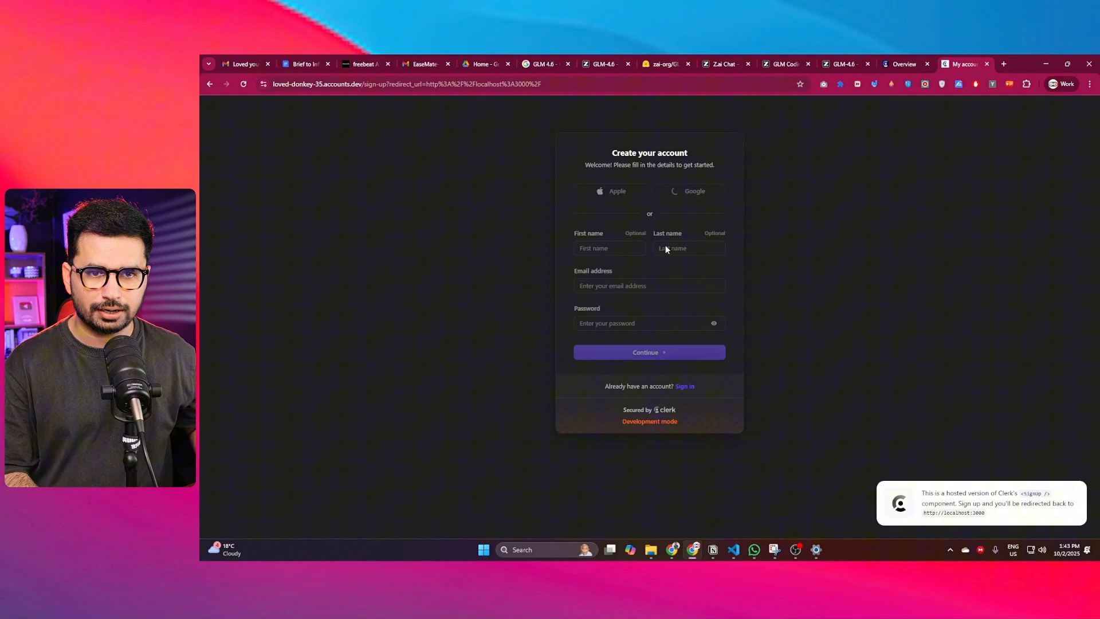
mouse_move(549, 285)
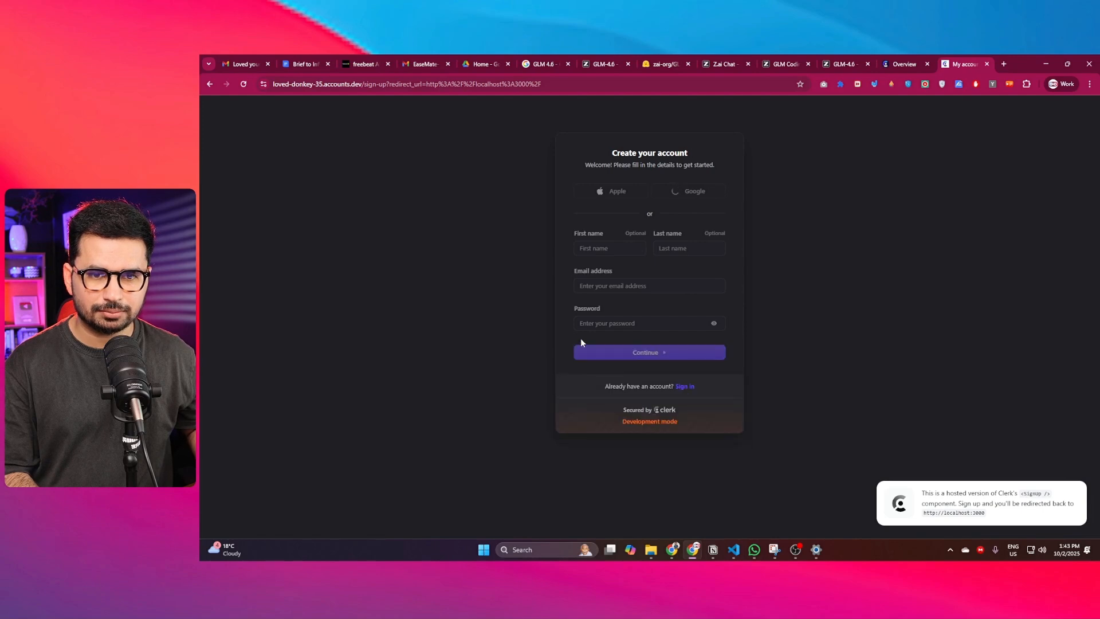
click(689, 191)
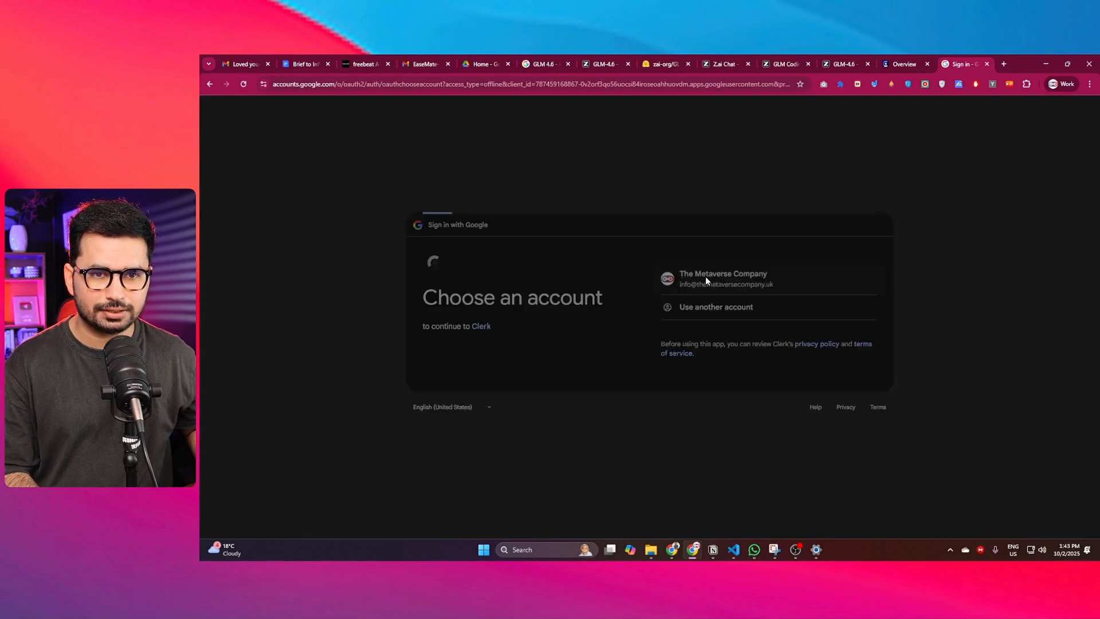
click(723, 279)
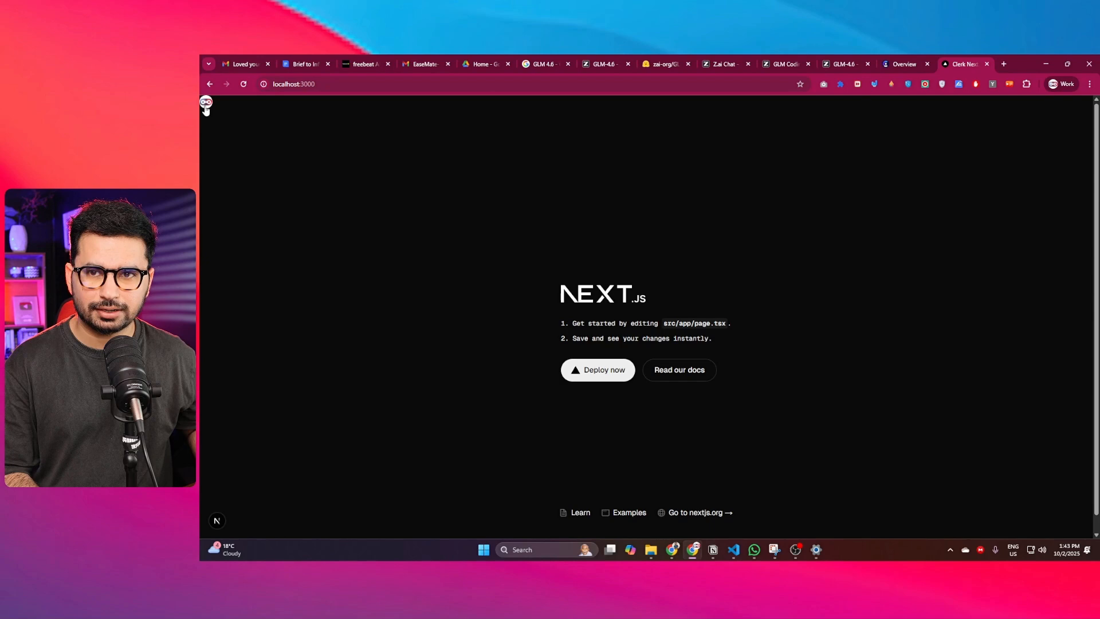
Open the signed-in user's Manage account dialog showing profile, email and connected Google account.
click(205, 102)
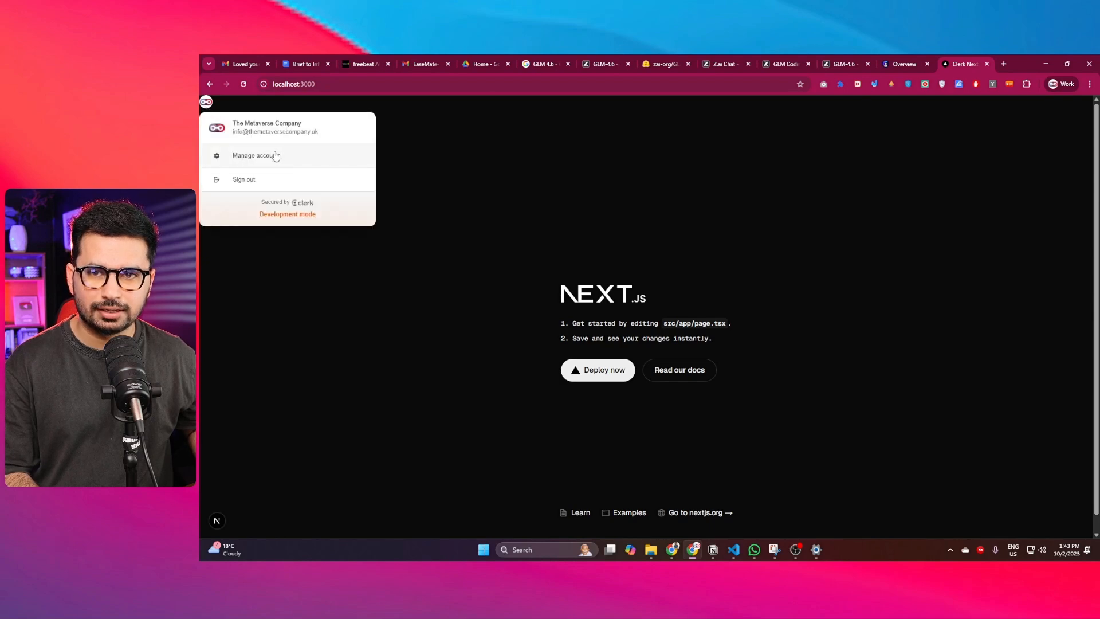
click(255, 154)
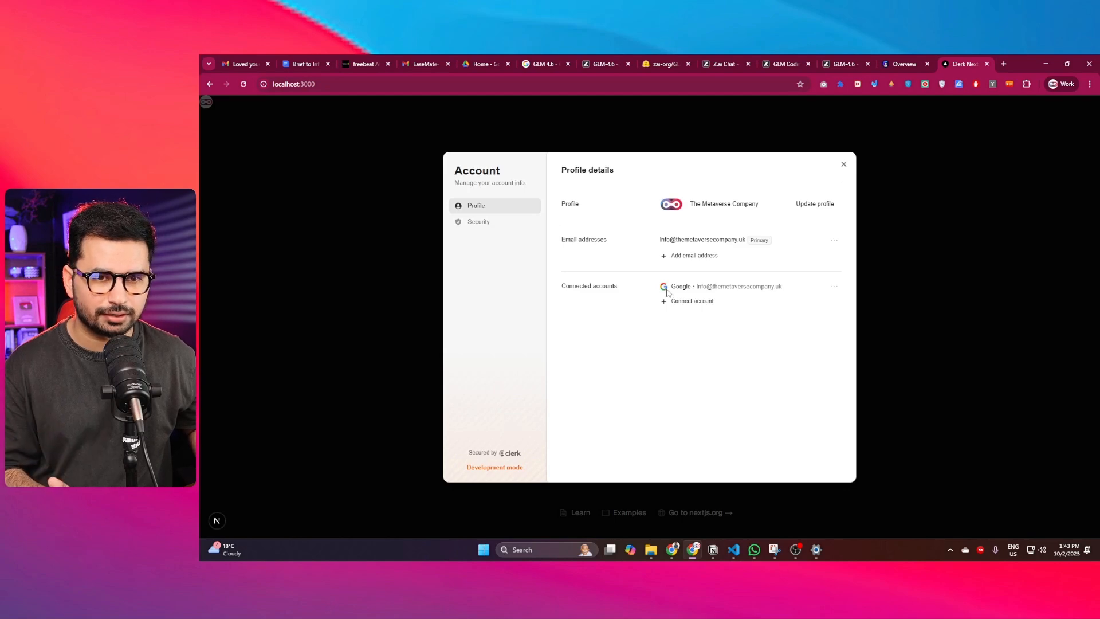
mouse_move(513, 230)
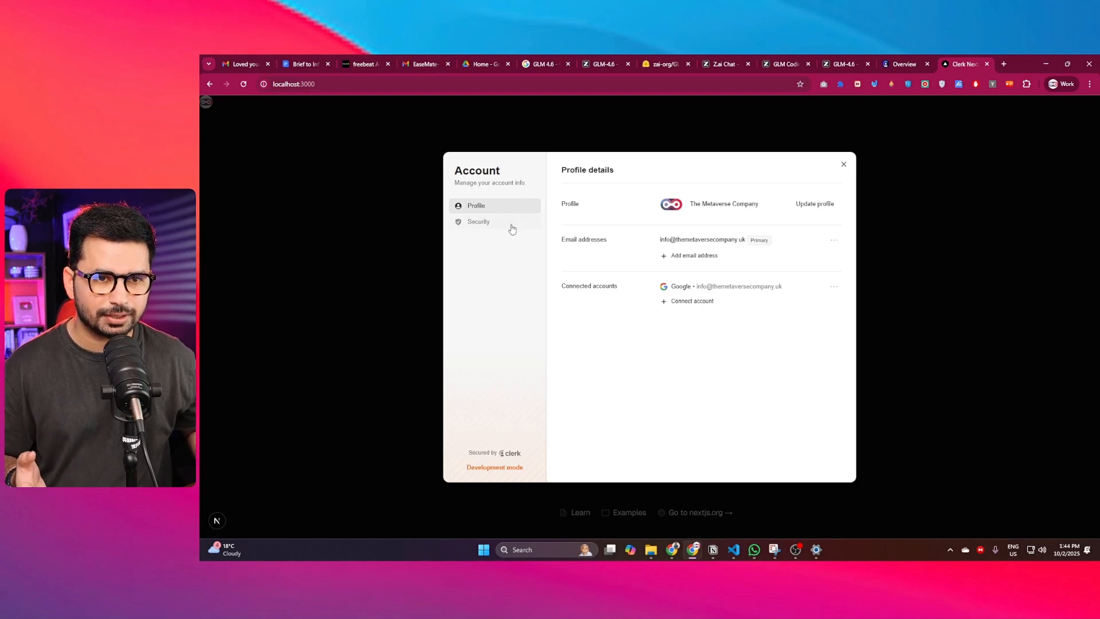